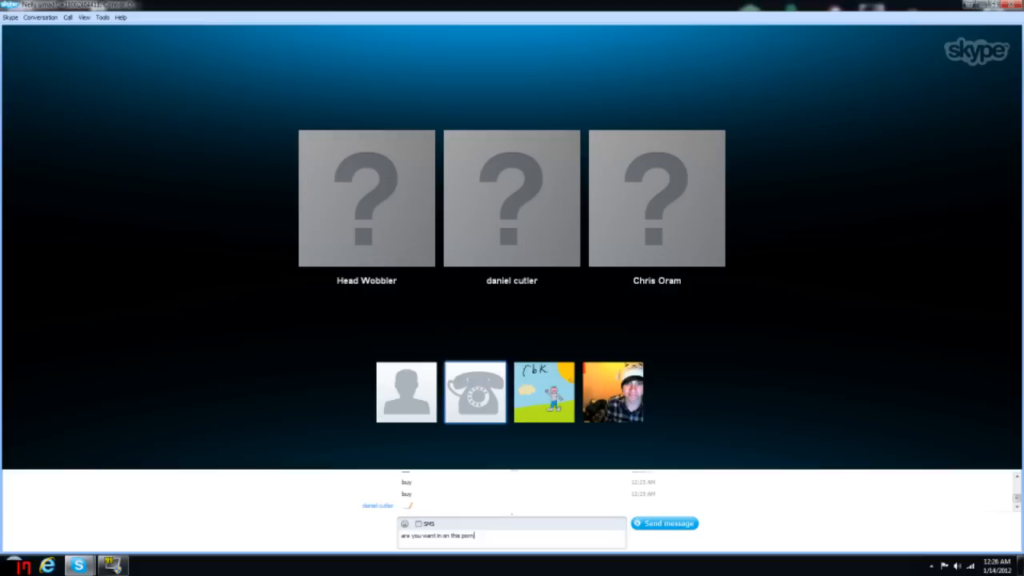
# - Send the typed chat message to the group during the three-person call
pyautogui.click(662, 523)
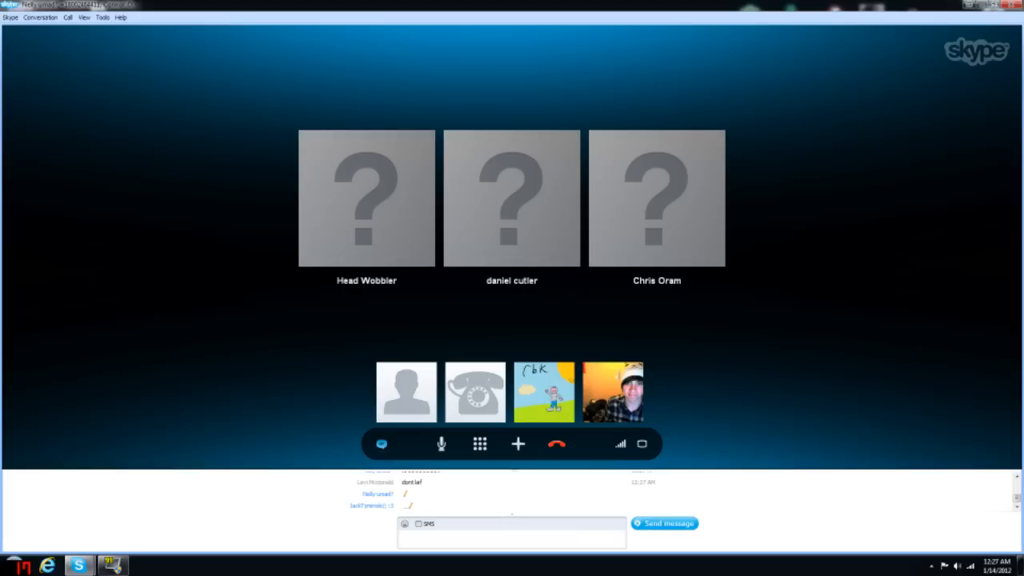
# - Hang up on the phone participant while the group call with the others continues
pyautogui.click(656, 199)
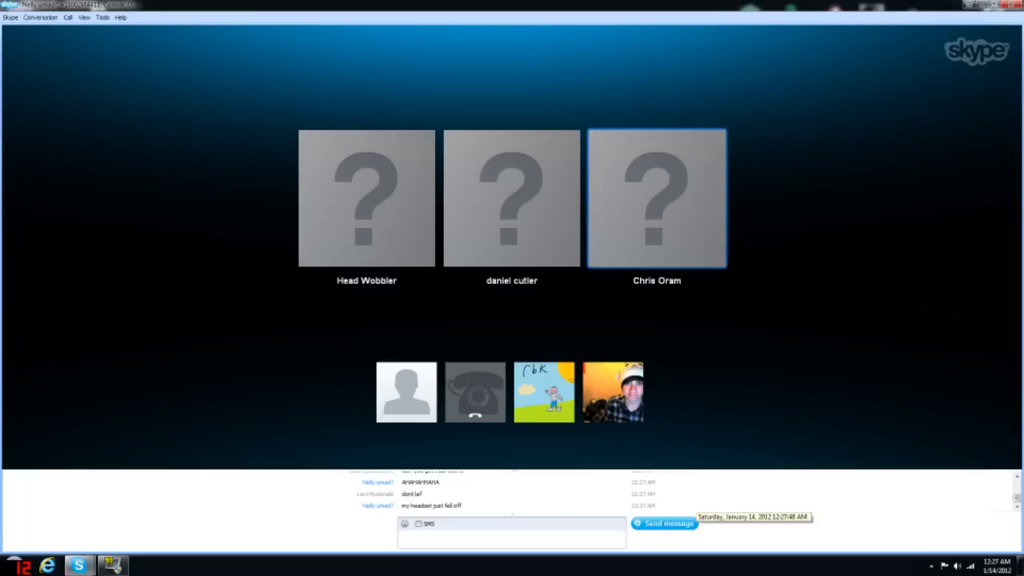